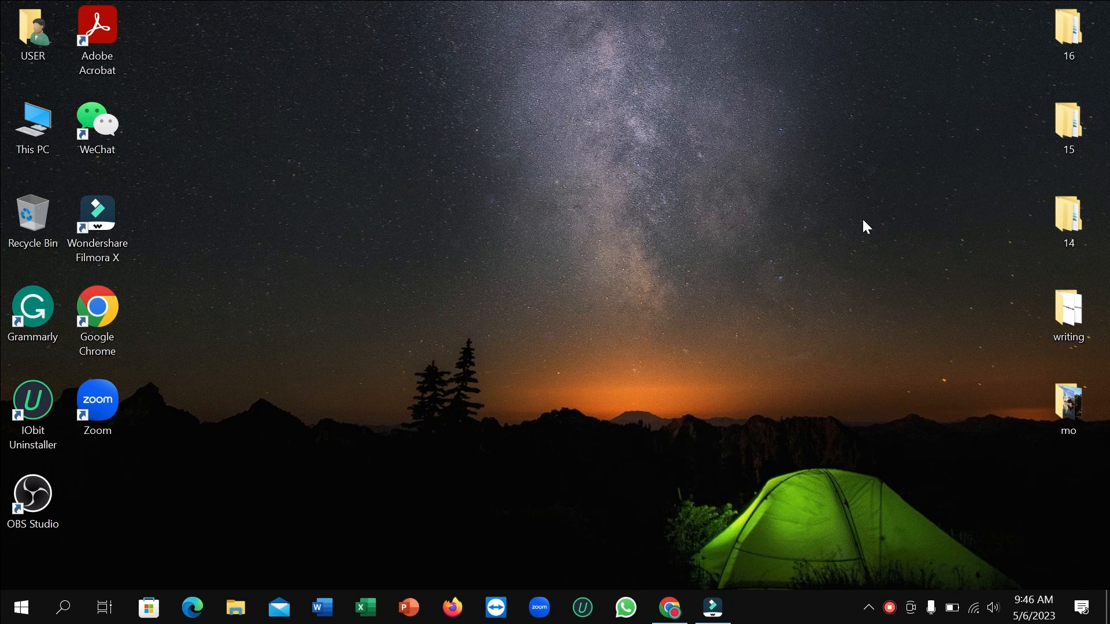
mouse_move(496, 347)
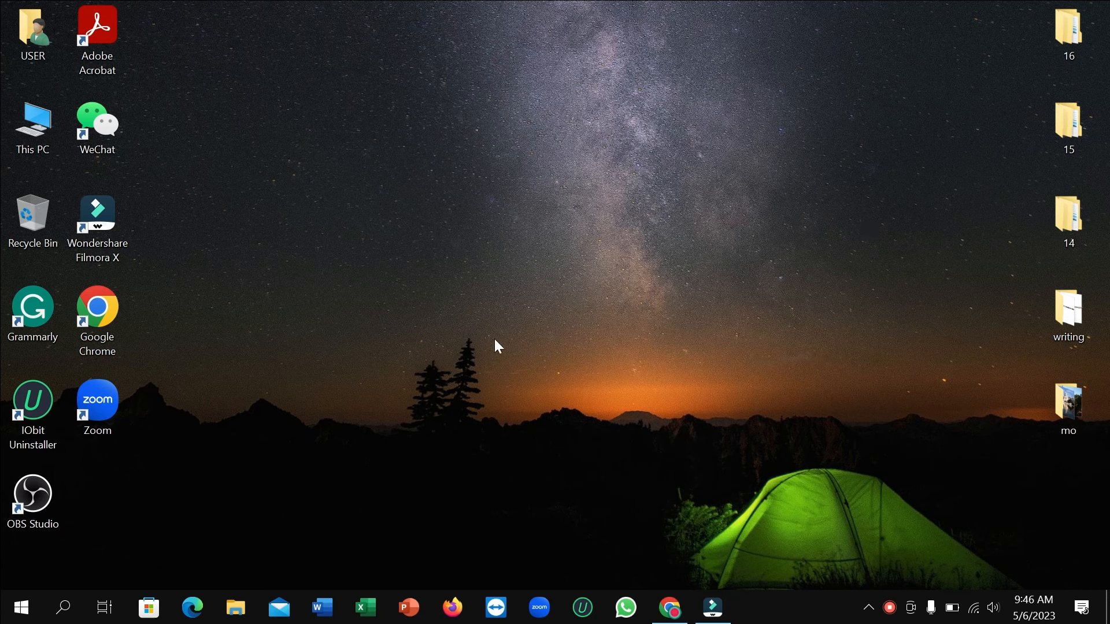
mouse_move(460, 318)
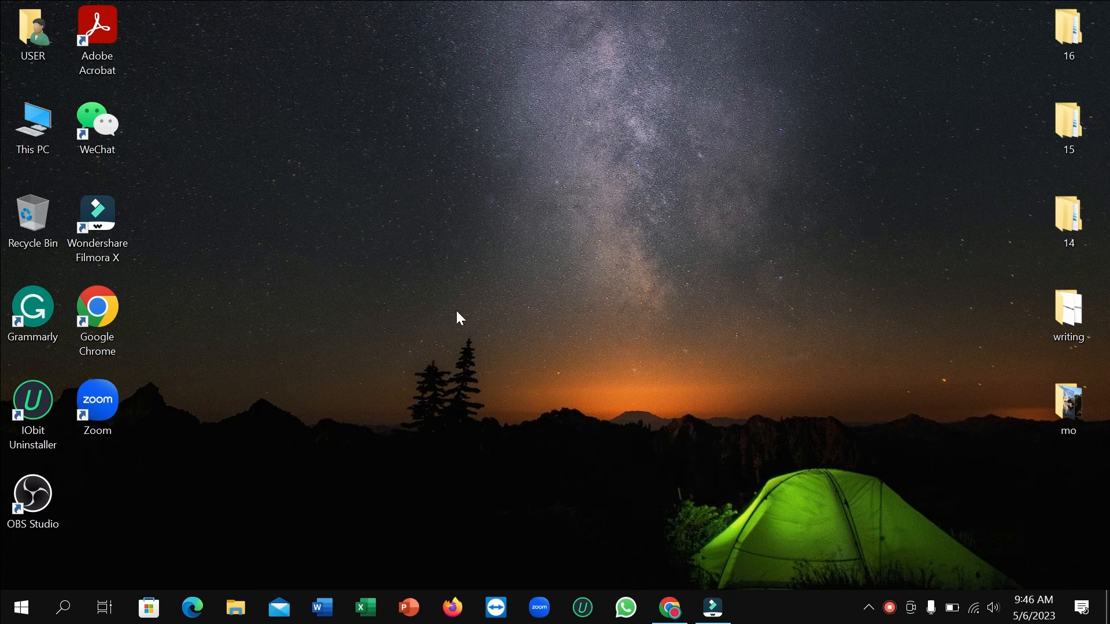
mouse_move(466, 317)
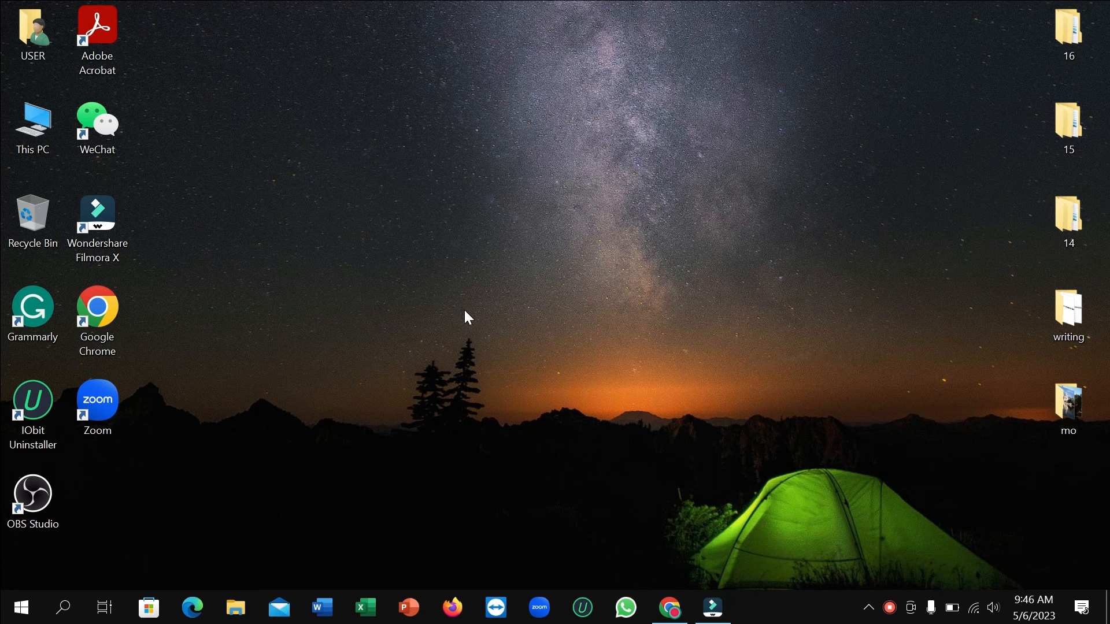
mouse_move(148, 608)
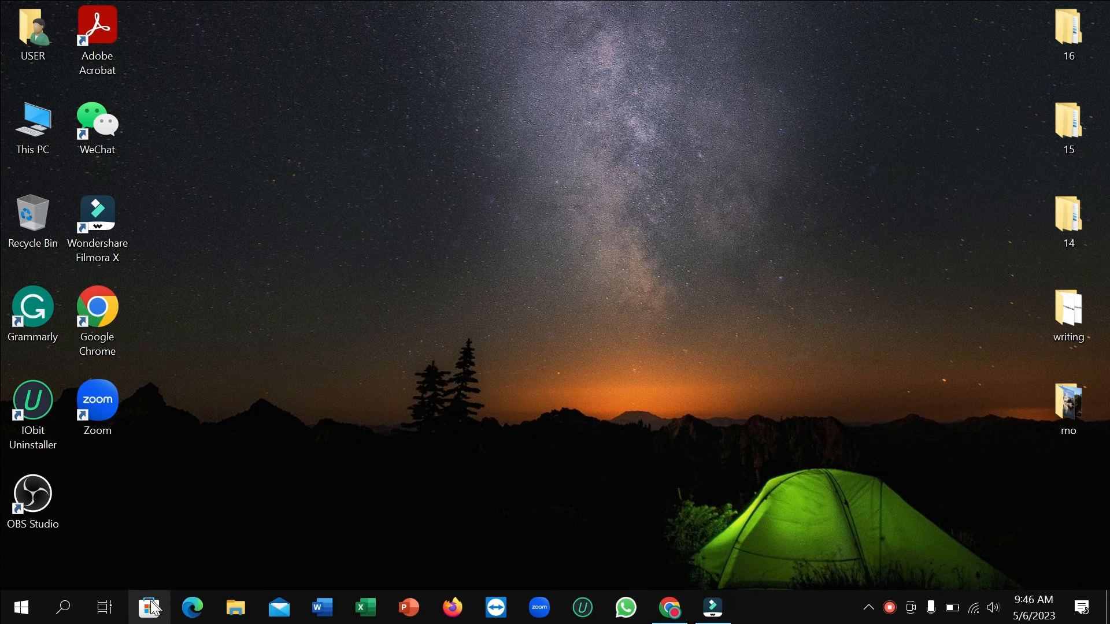
mouse_move(149, 608)
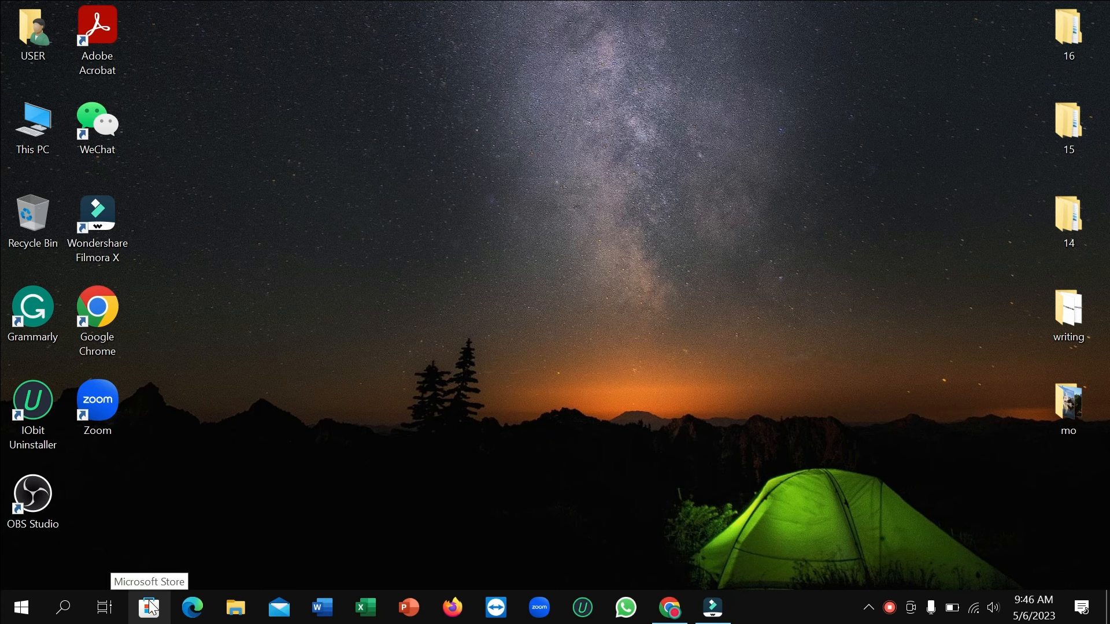
Launch Microsoft Store from the taskbar and open the Top free apps list.
click(149, 608)
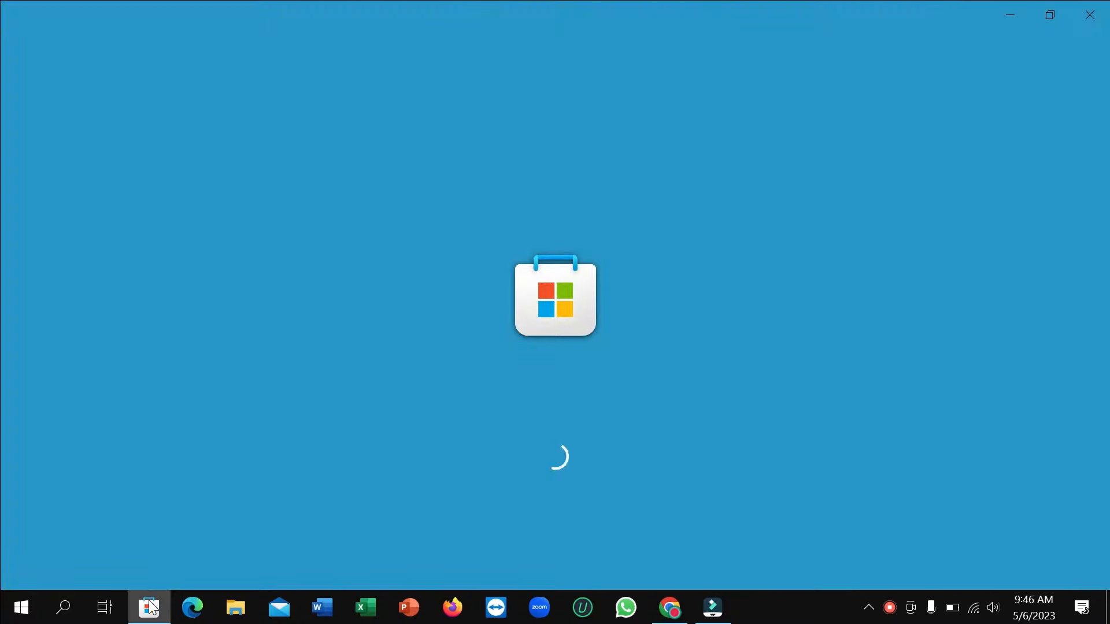
mouse_move(164, 591)
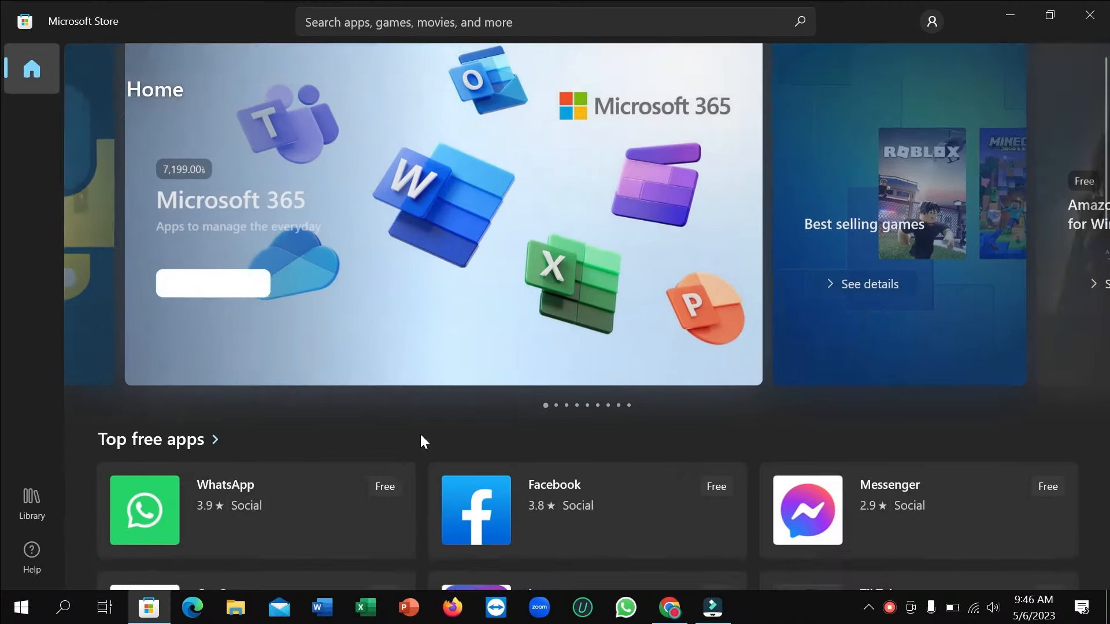
scroll(down, 3)
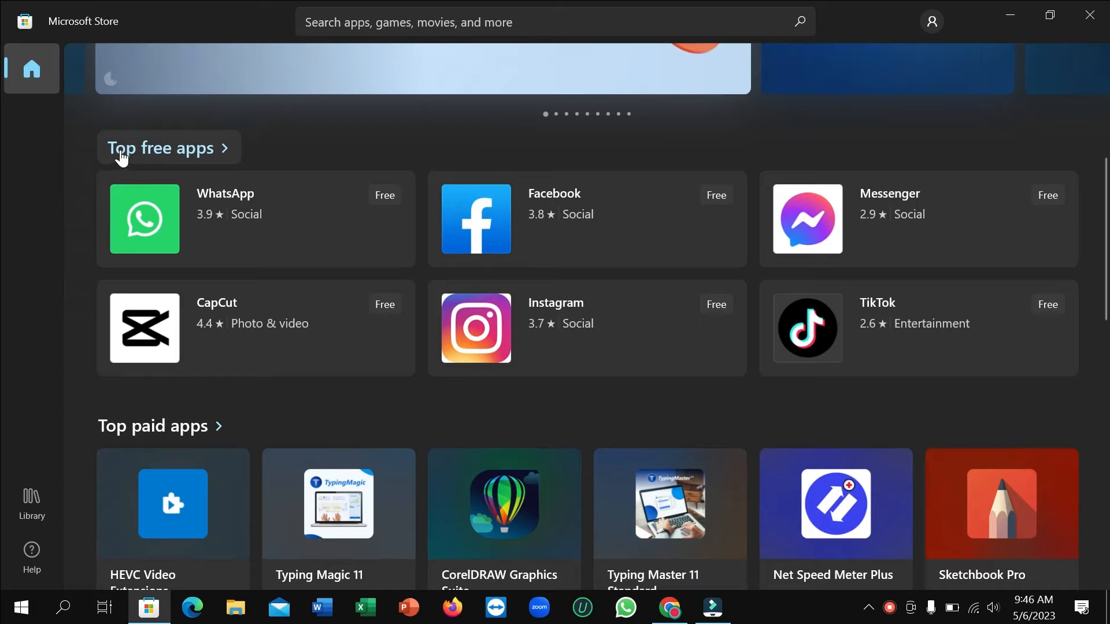
click(161, 147)
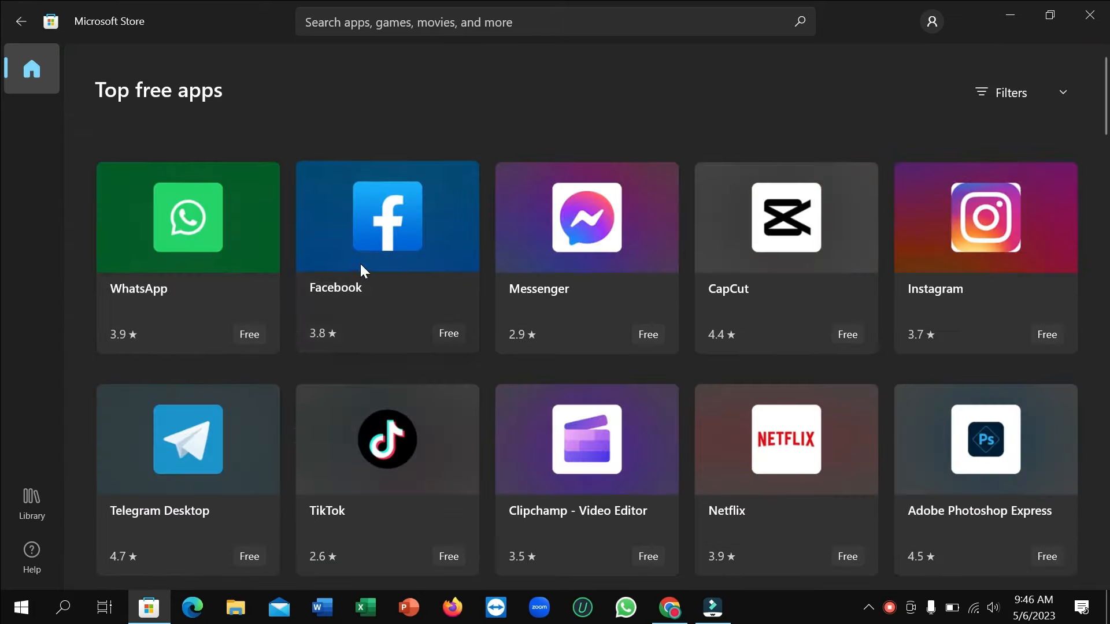
Scroll down through the Top free apps grid.
scroll(down, 3)
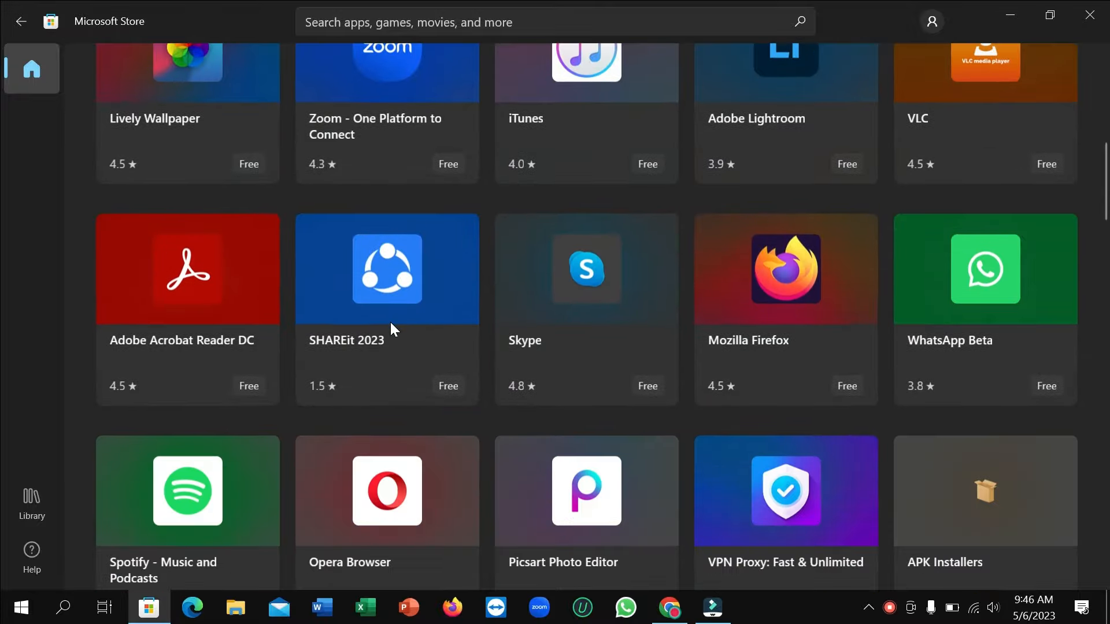
scroll(down, 3)
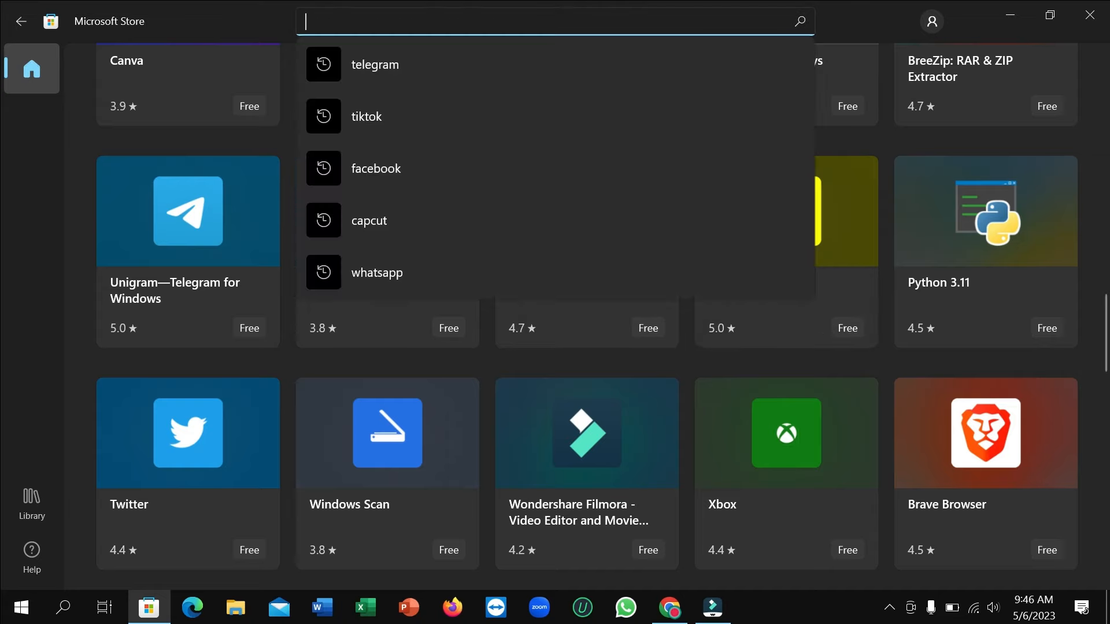
Search the Store for 'snapchat' to reach the Snapchat app page.
text(snap)
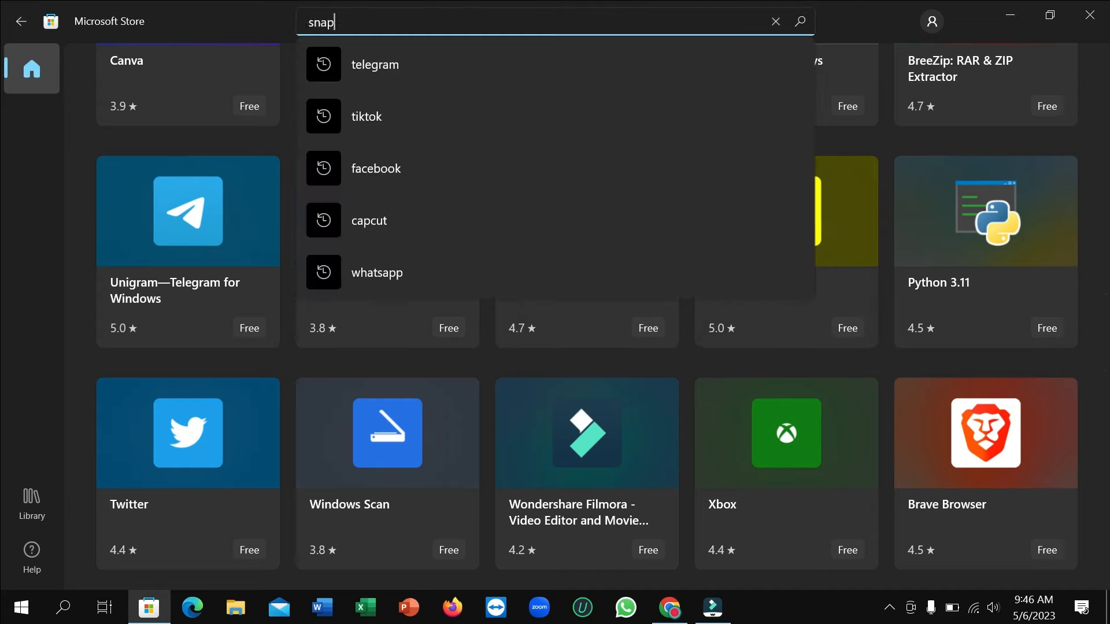
text(snap)
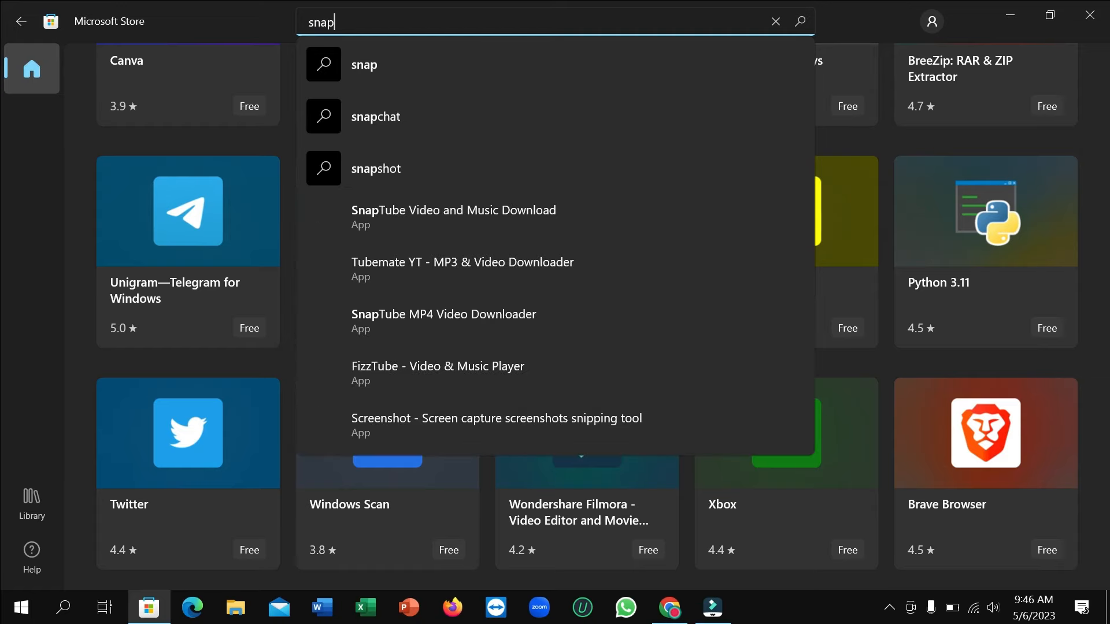
text(ch)
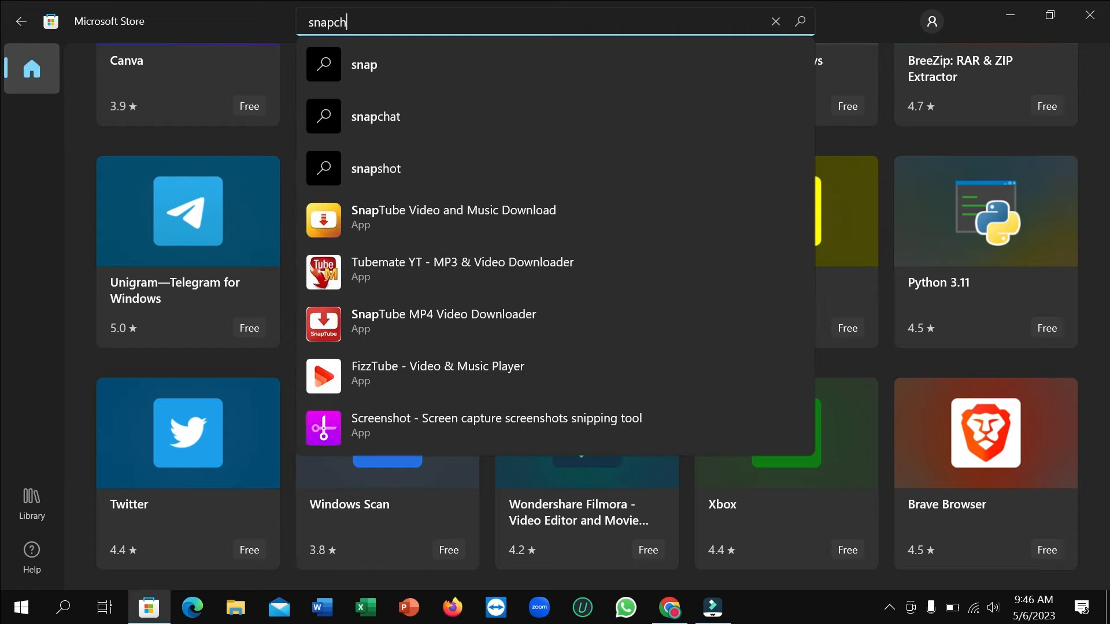
text(at)
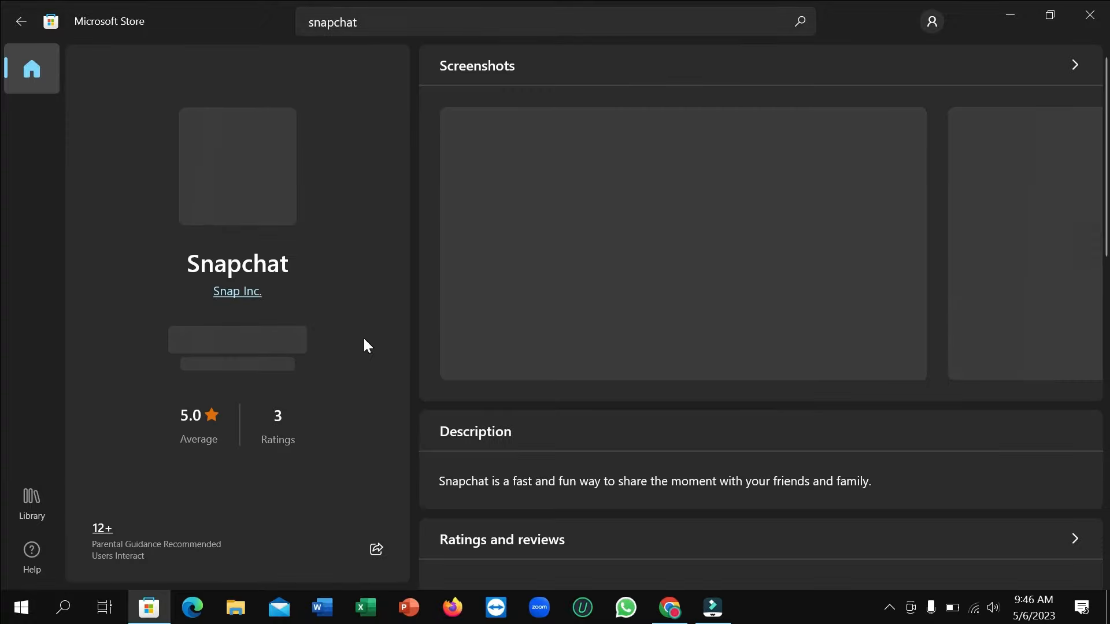
mouse_move(376, 336)
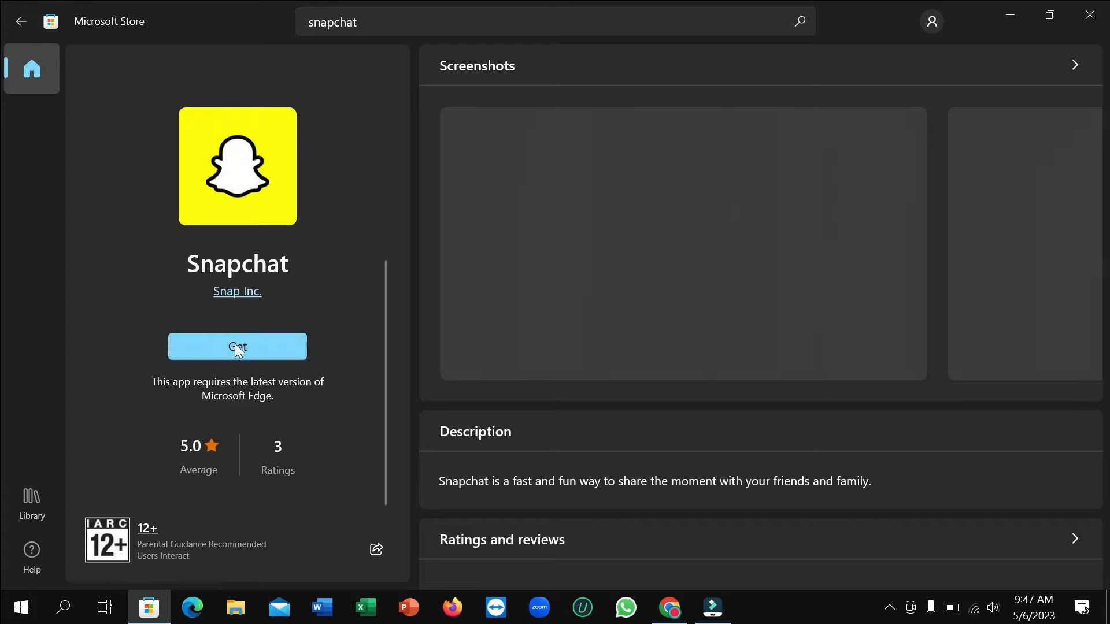
mouse_move(251, 369)
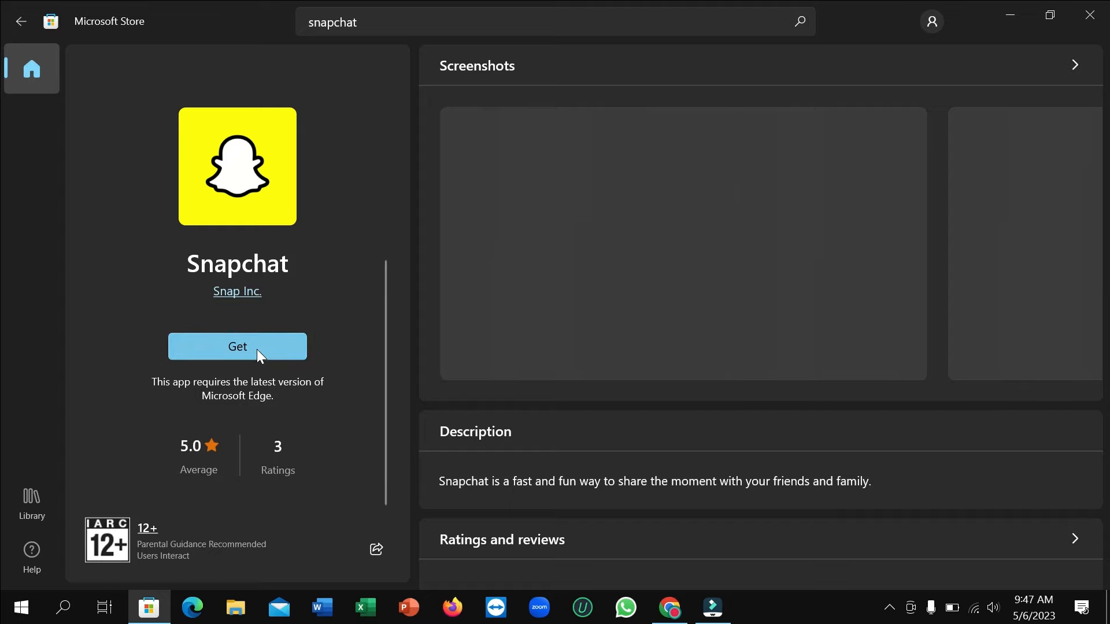
mouse_move(340, 397)
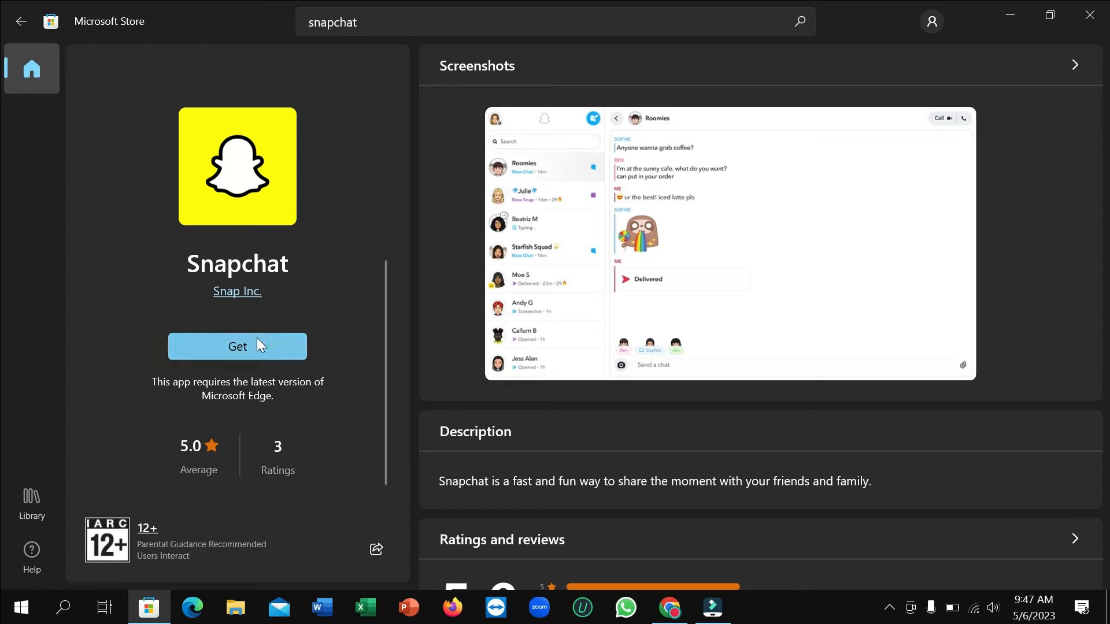
mouse_move(319, 307)
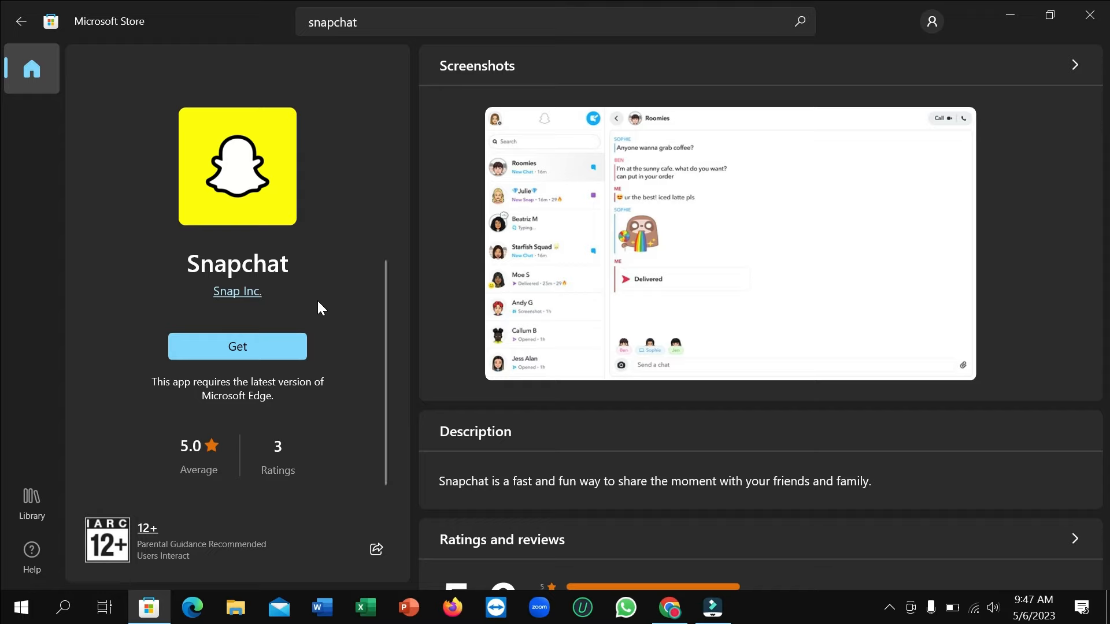